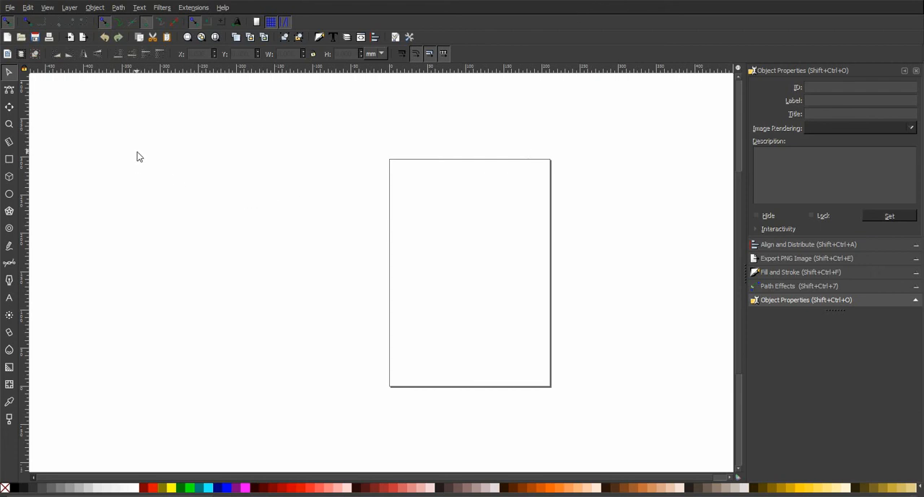
# Step: Reach the Document Properties through the File menu
pyautogui.click(10, 7)
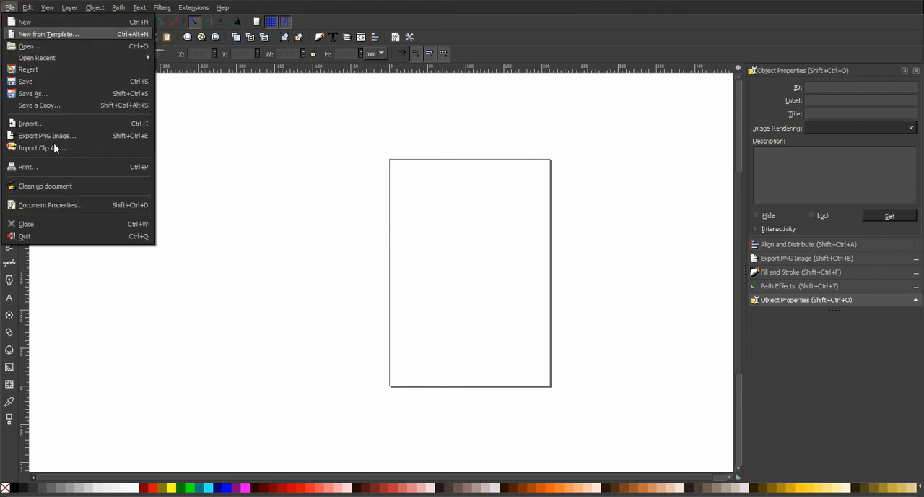
pyautogui.moveTo(67, 142)
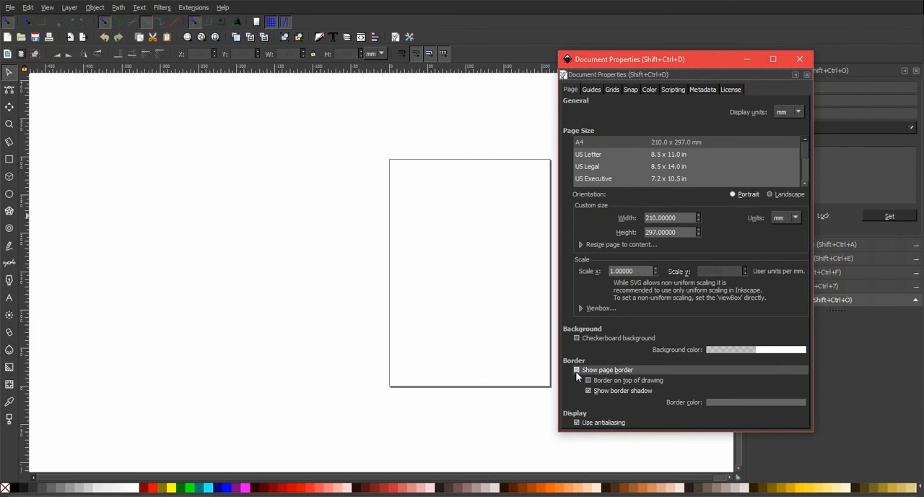
# Step: Hide the page border, set display units to px, and close Document Properties
pyautogui.click(577, 370)
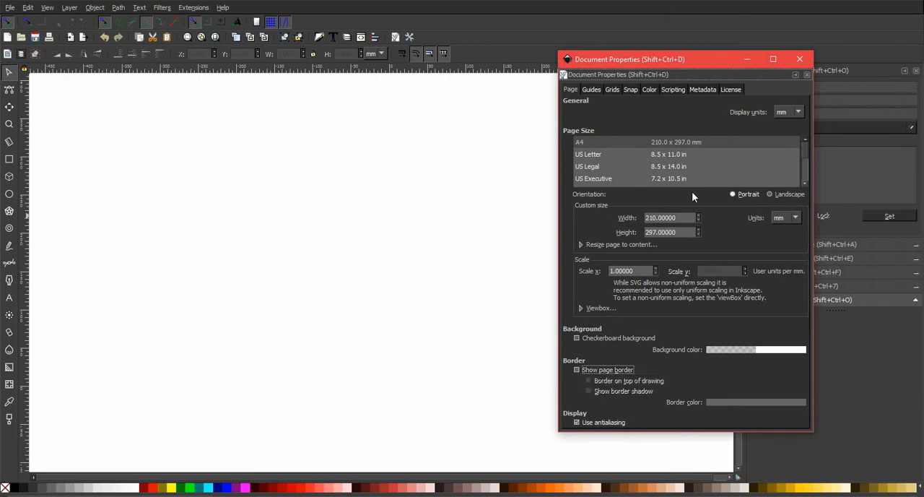
pyautogui.click(797, 112)
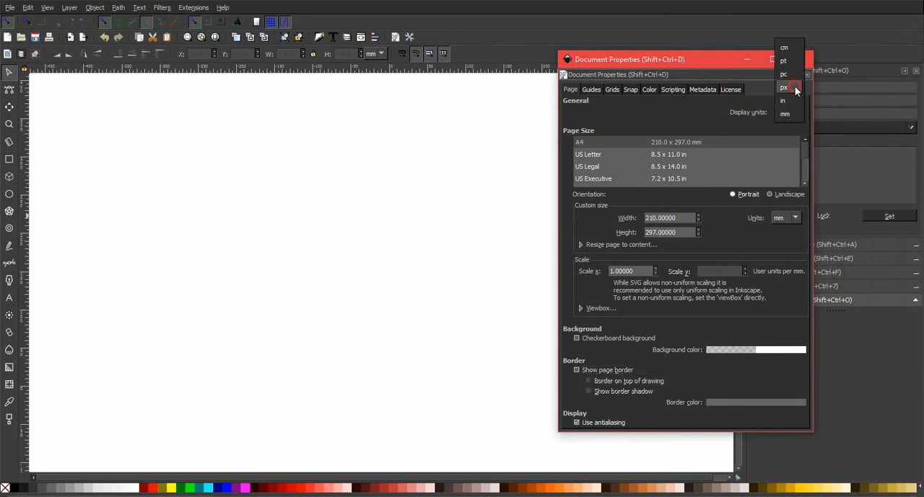
pyautogui.click(784, 87)
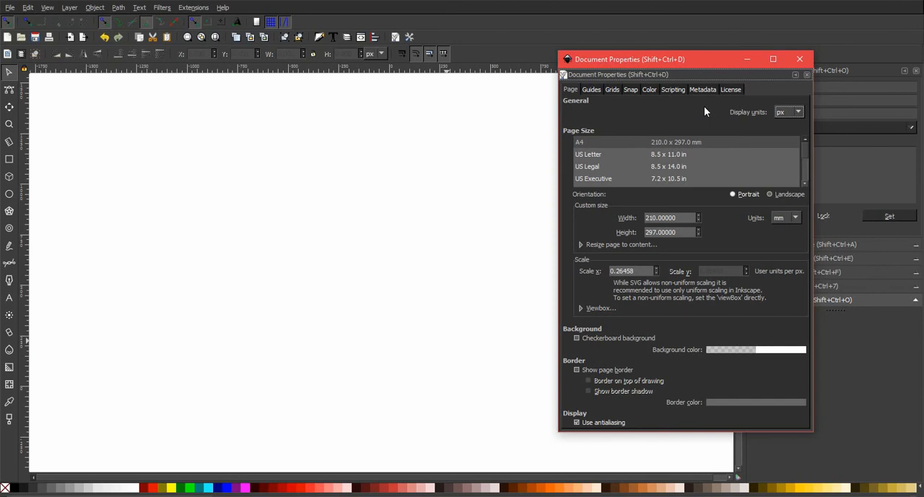
pyautogui.click(800, 58)
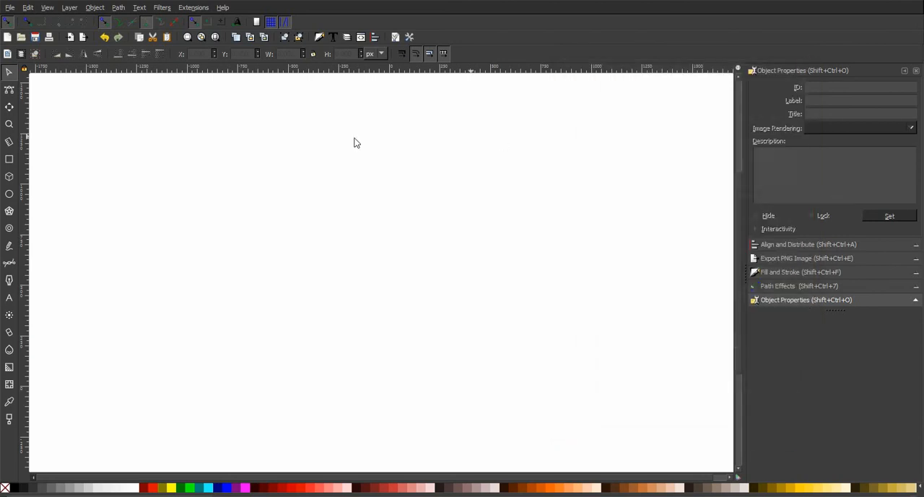
pyautogui.moveTo(107, 105)
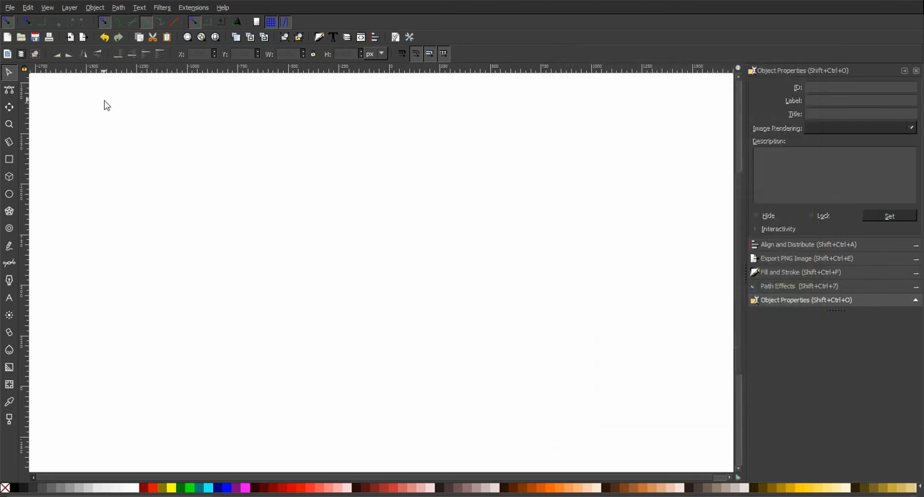
# Step: Change the canvas zoom from the View menu and activate the Pen tool
pyautogui.click(46, 7)
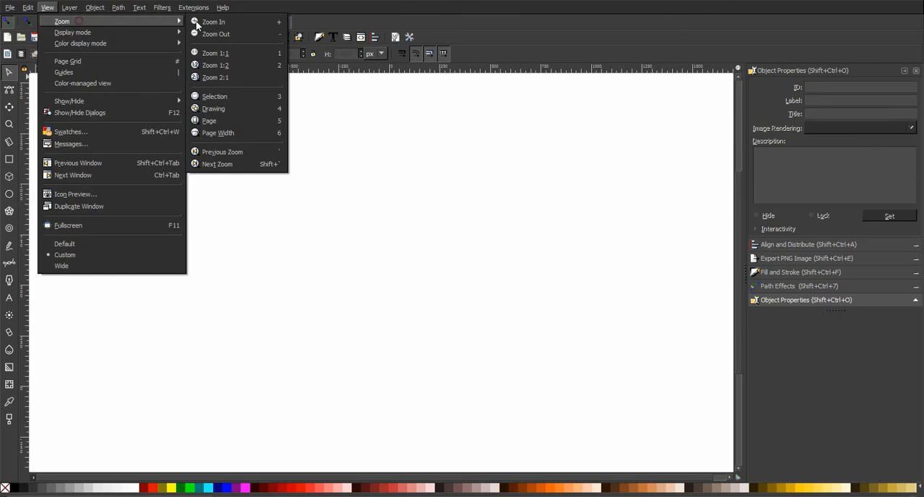
pyautogui.click(214, 108)
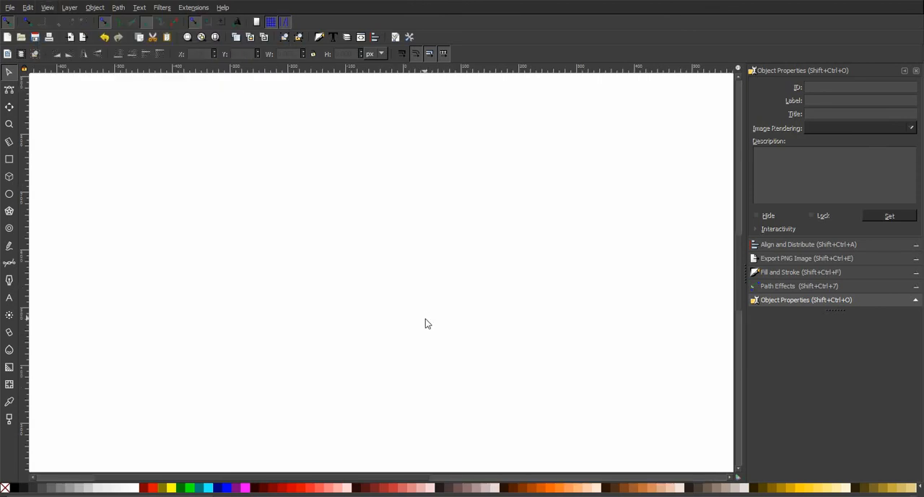
pyautogui.moveTo(128, 232)
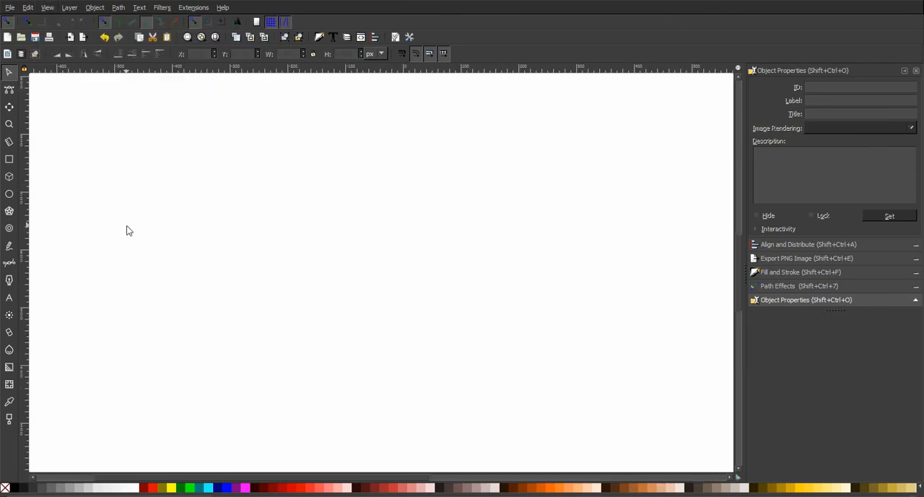
pyautogui.moveTo(112, 243)
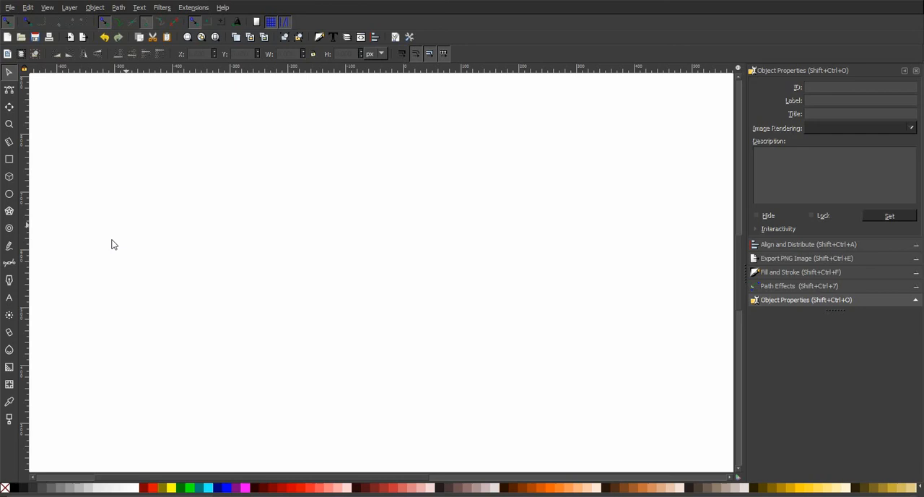
pyautogui.click(9, 263)
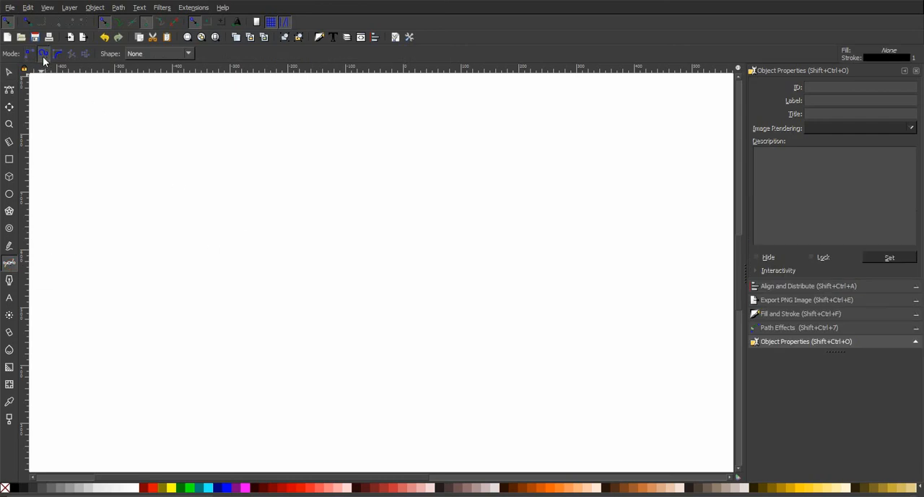
pyautogui.moveTo(44, 53)
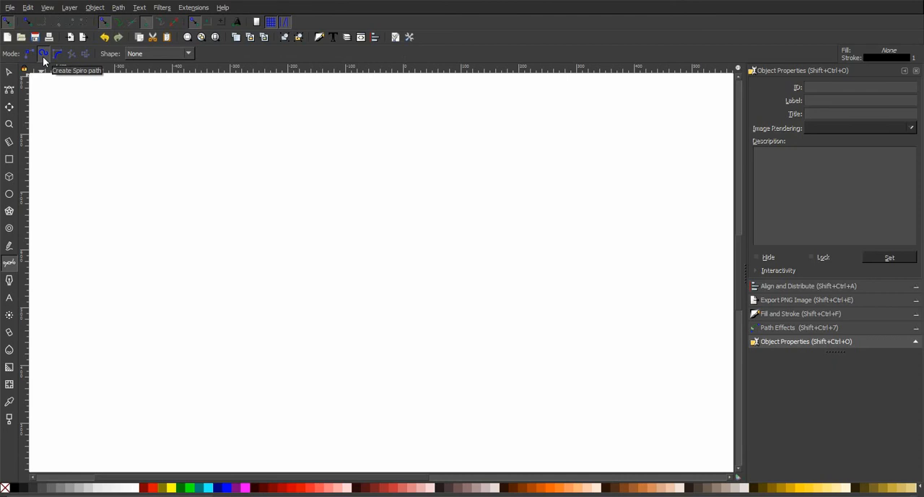
pyautogui.moveTo(185, 246)
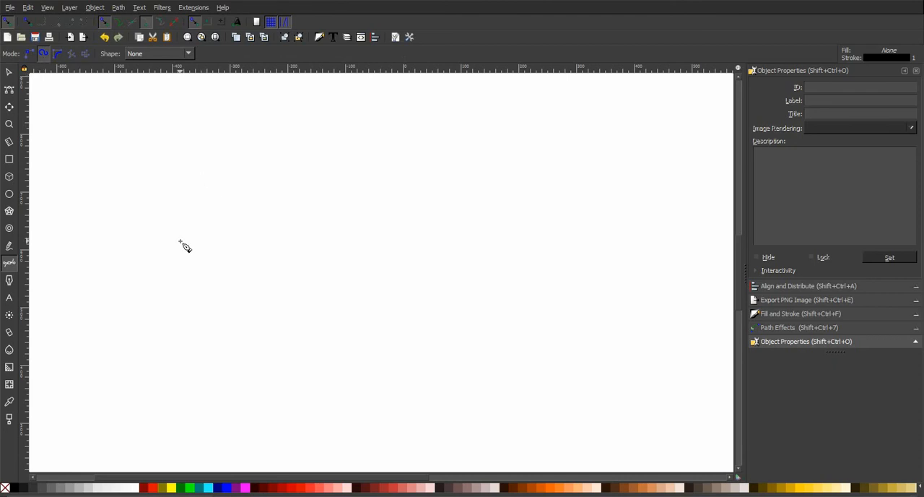
pyautogui.moveTo(116, 296)
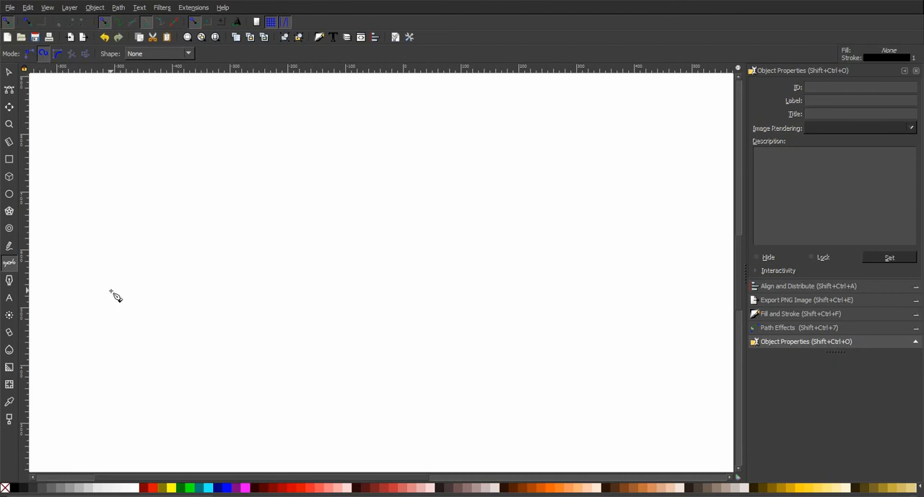
# Step: Draw a Spiro curve from the left as an arc continuing into a downward wave
pyautogui.moveTo(107, 283); pyautogui.dragTo(210, 246)
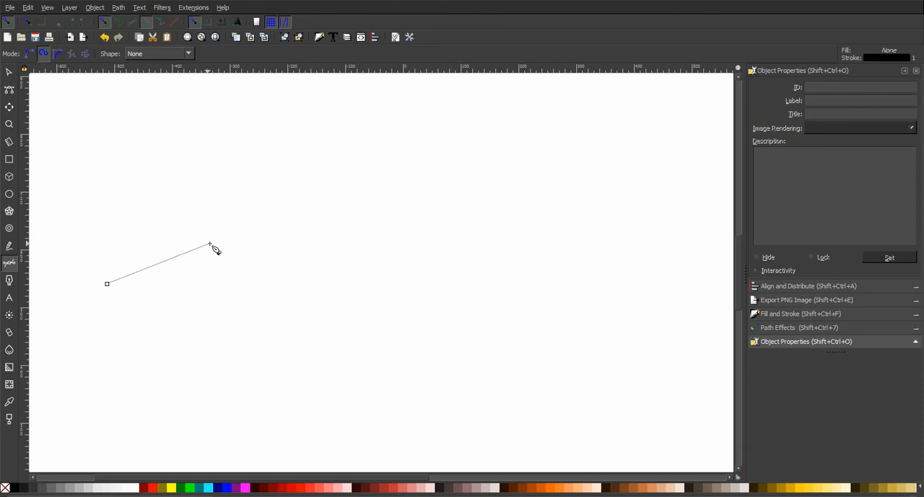
pyautogui.moveTo(216, 240)
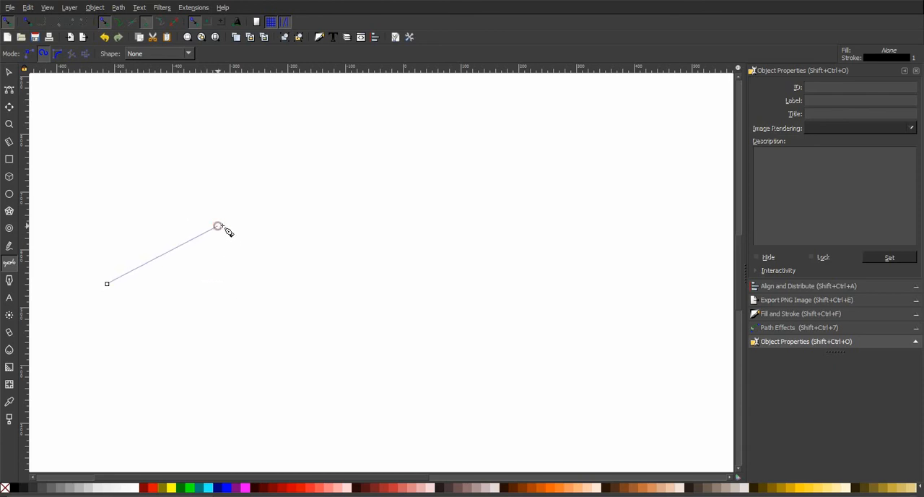
pyautogui.moveTo(218, 229); pyautogui.dragTo(283, 257)
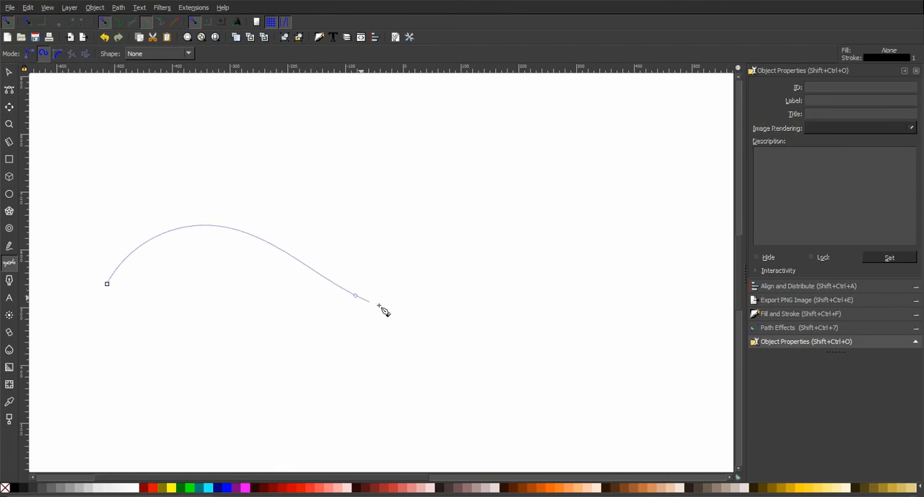
pyautogui.click(566, 302)
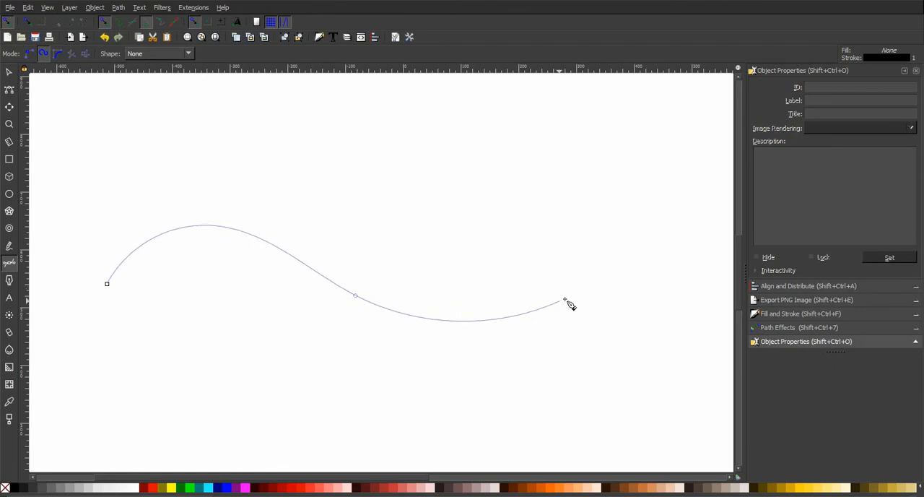
pyautogui.moveTo(566, 300); pyautogui.dragTo(635, 243)
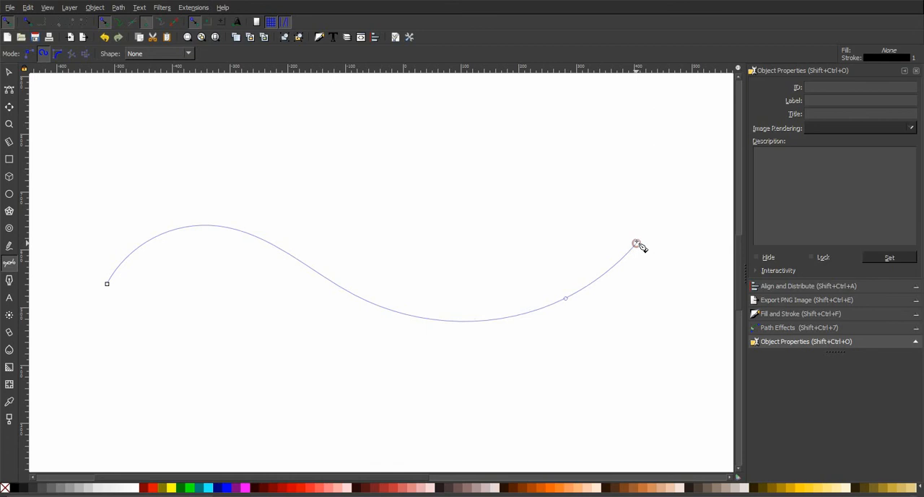
# Step: Carry the curve up on the right and wind its end into an inward spiral
pyautogui.moveTo(636, 243); pyautogui.dragTo(612, 178)
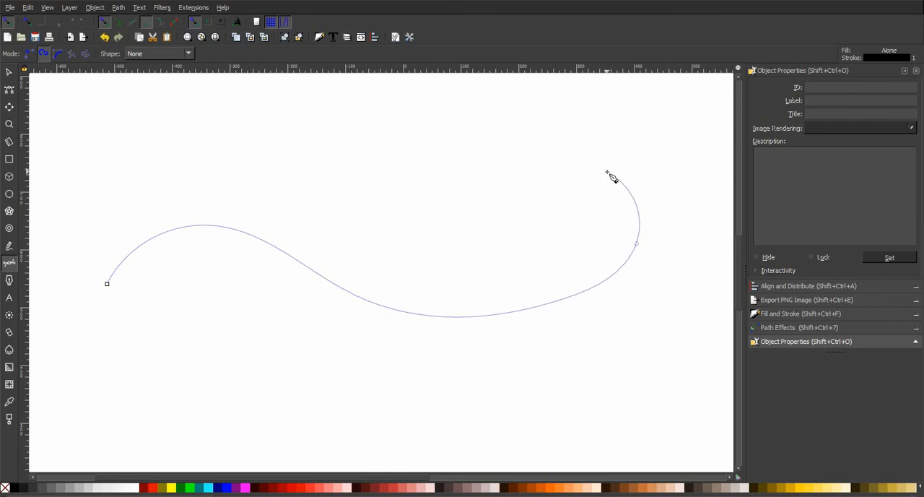
pyautogui.moveTo(606, 176); pyautogui.dragTo(552, 191)
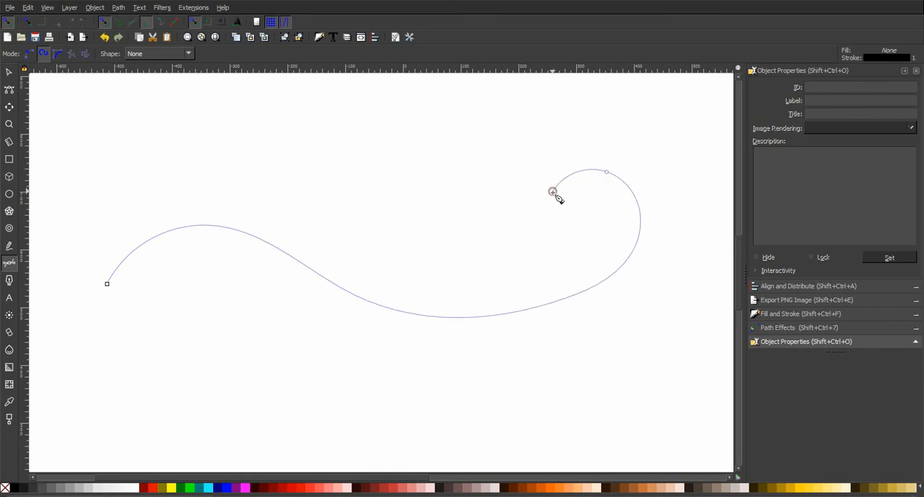
pyautogui.moveTo(551, 191); pyautogui.dragTo(577, 251)
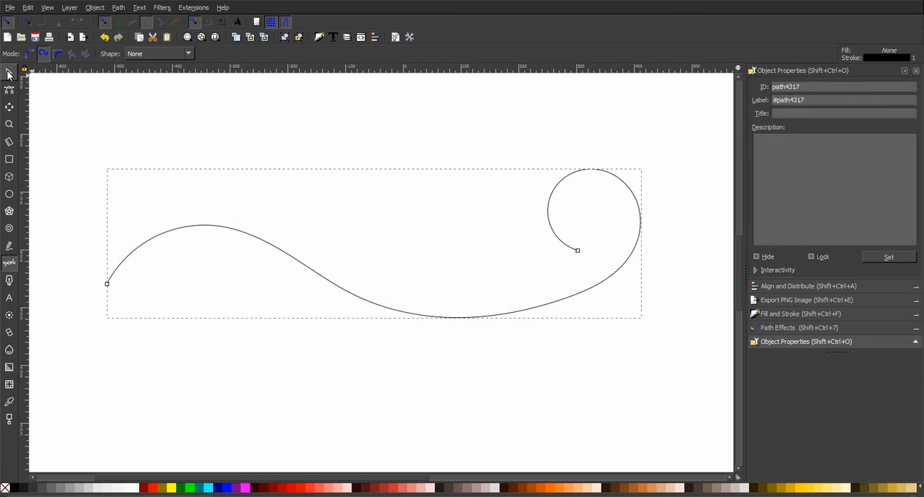
# Step: Select the curve and reach the Path Effects dialog's add-effect list
pyautogui.click(8, 73)
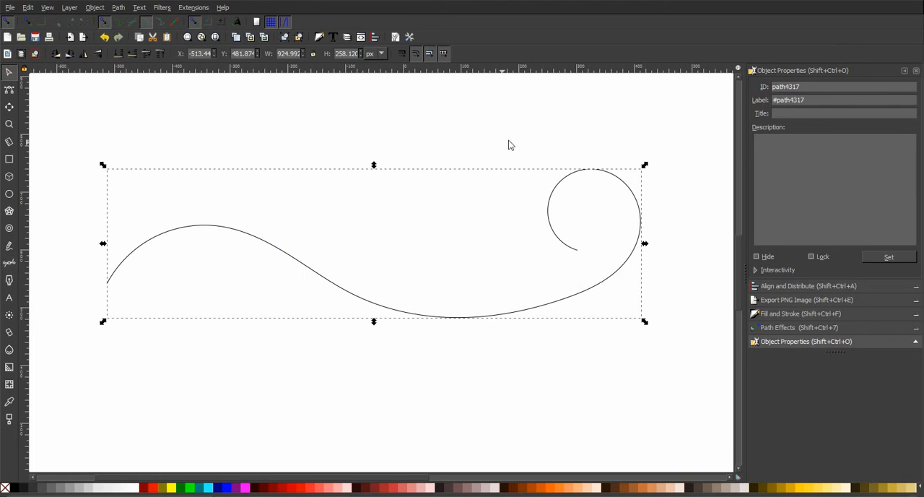
pyautogui.moveTo(175, 23)
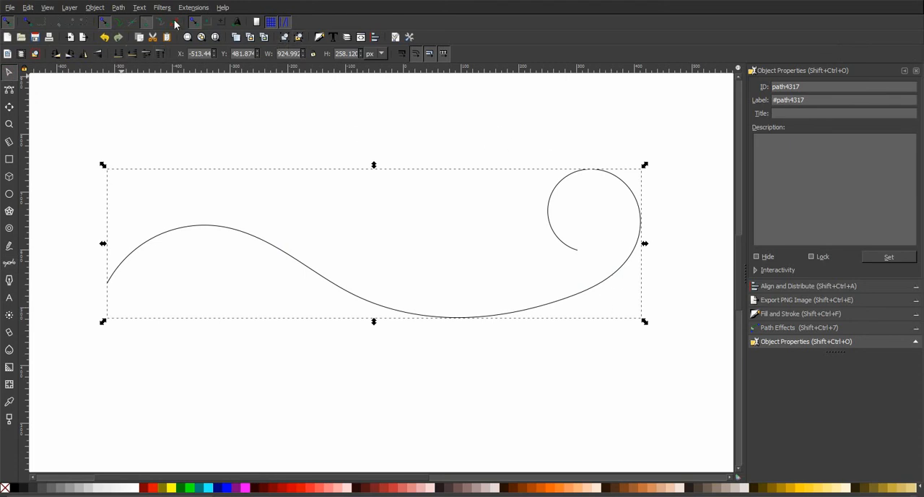
pyautogui.click(118, 7)
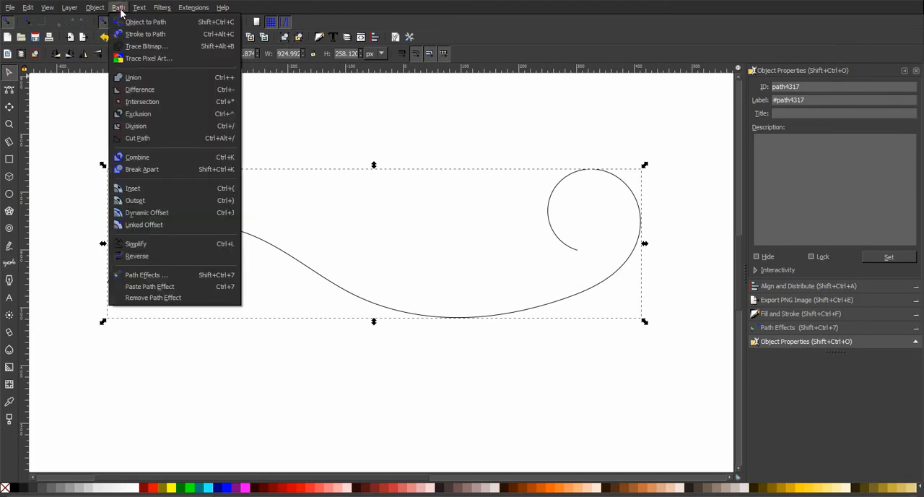
pyautogui.click(150, 286)
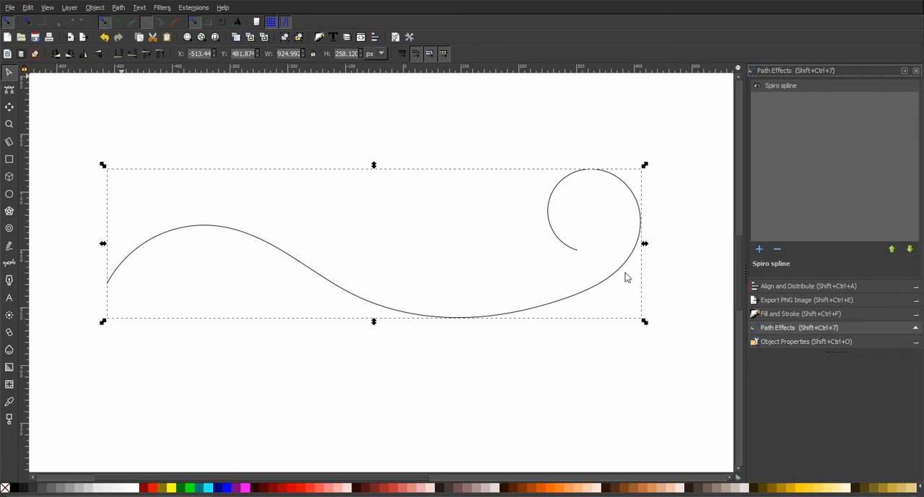
pyautogui.moveTo(778, 89)
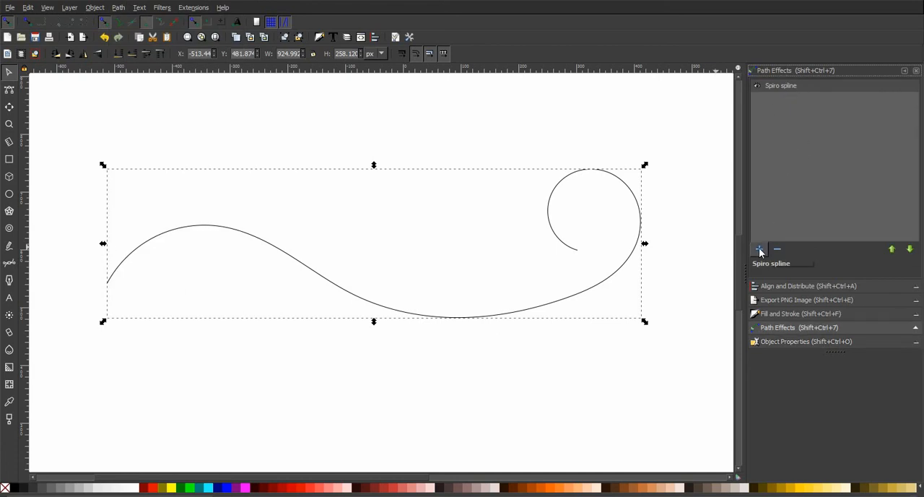
pyautogui.click(759, 248)
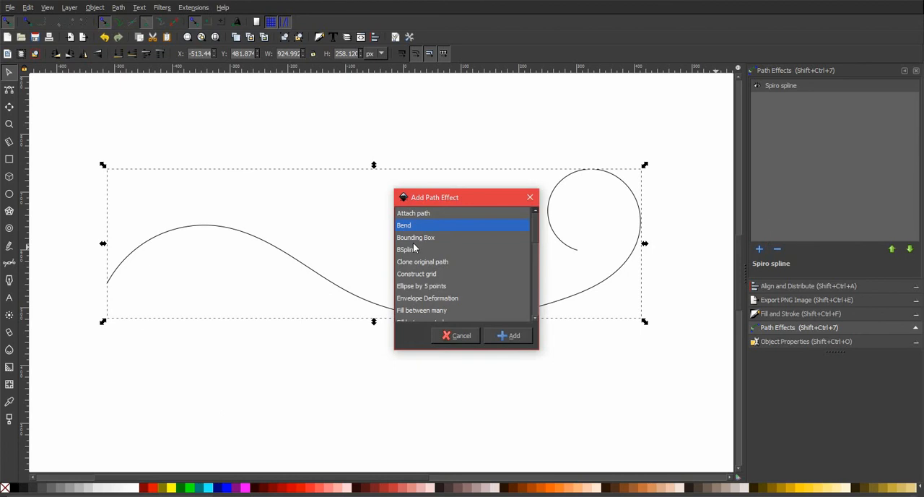
pyautogui.moveTo(534, 299)
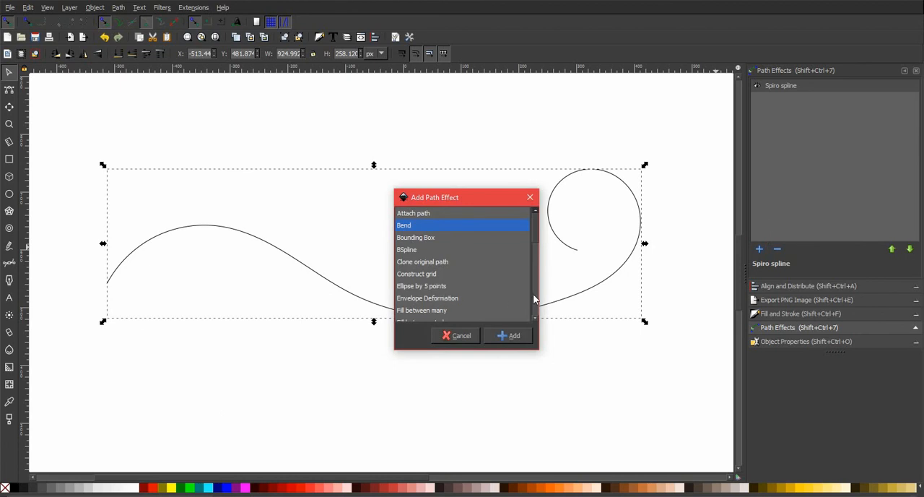
# Step: Add a Power stroke effect on top of the curve's Spiro spline effect
pyautogui.scroll(-3)
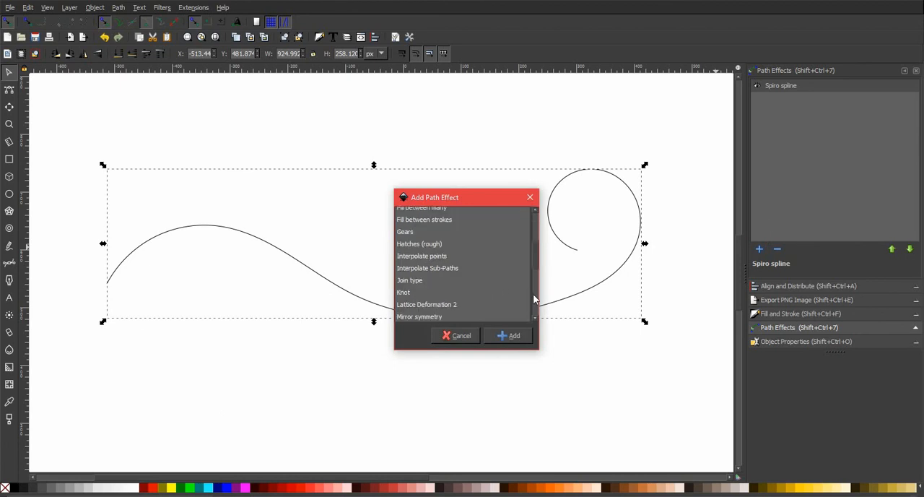
pyautogui.scroll(-3)
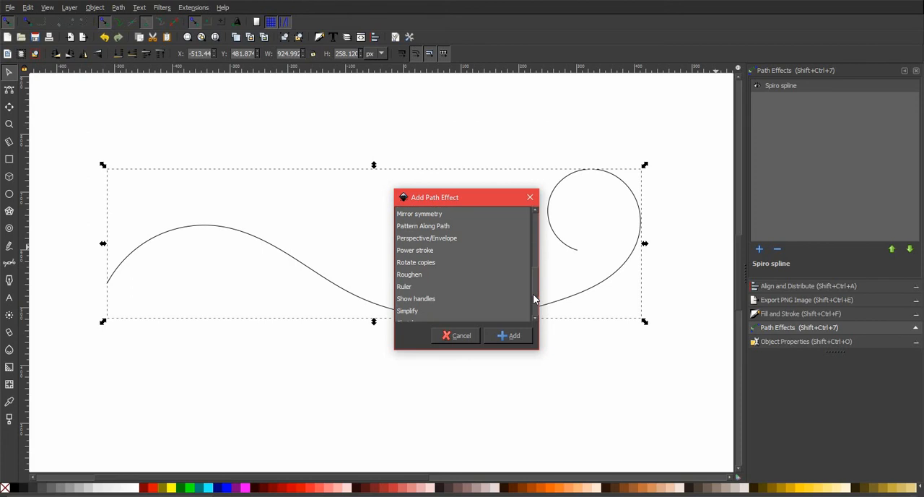
pyautogui.click(416, 250)
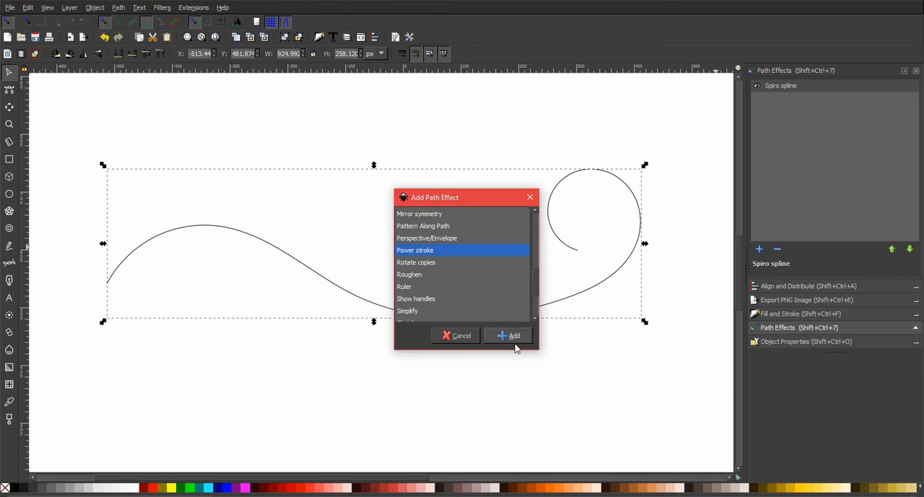
pyautogui.click(508, 335)
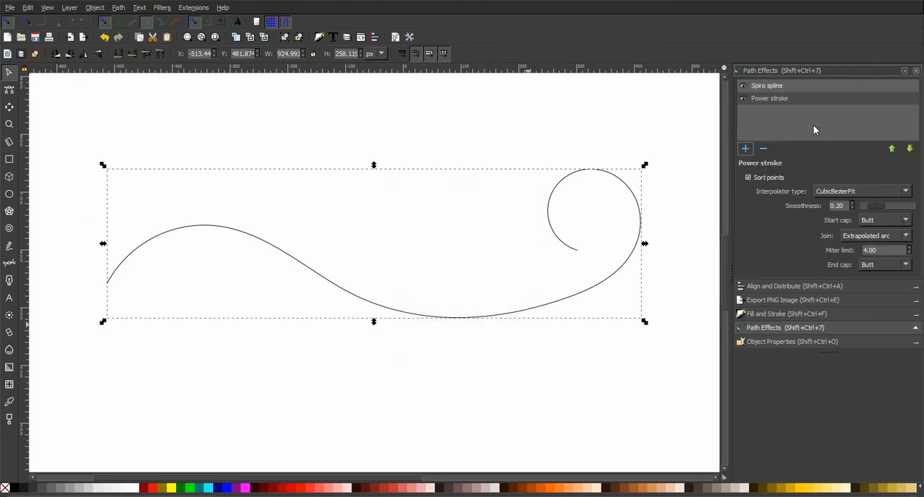
pyautogui.moveTo(896, 191)
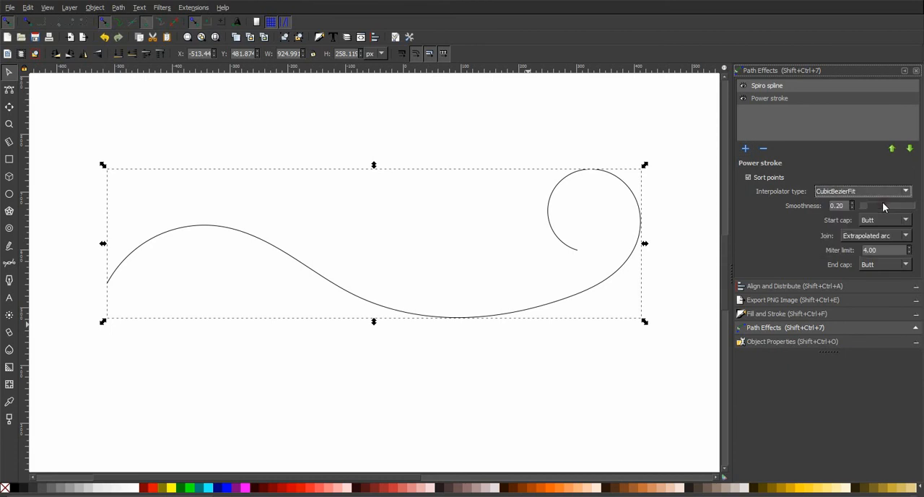
# Step: Set Power stroke to CubicBezierJohan interpolation, zero-width start and end caps, rounded joins
pyautogui.click(862, 190)
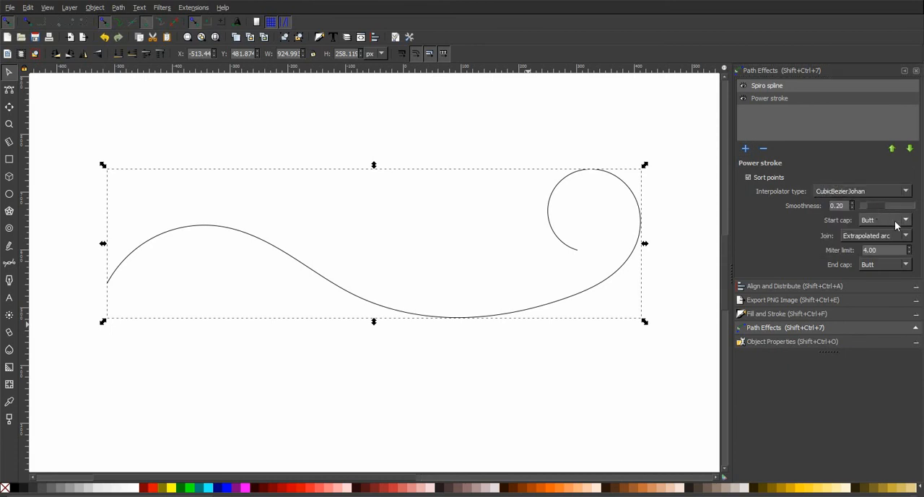
pyautogui.click(884, 219)
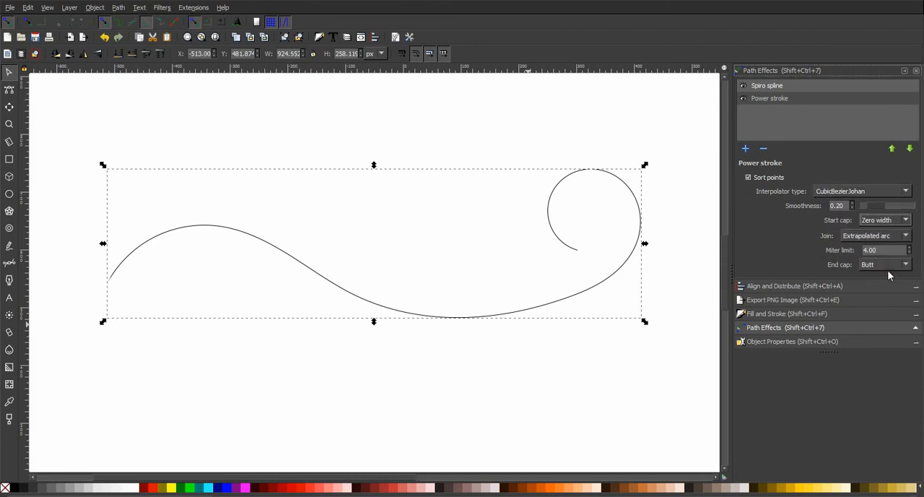
pyautogui.click(884, 264)
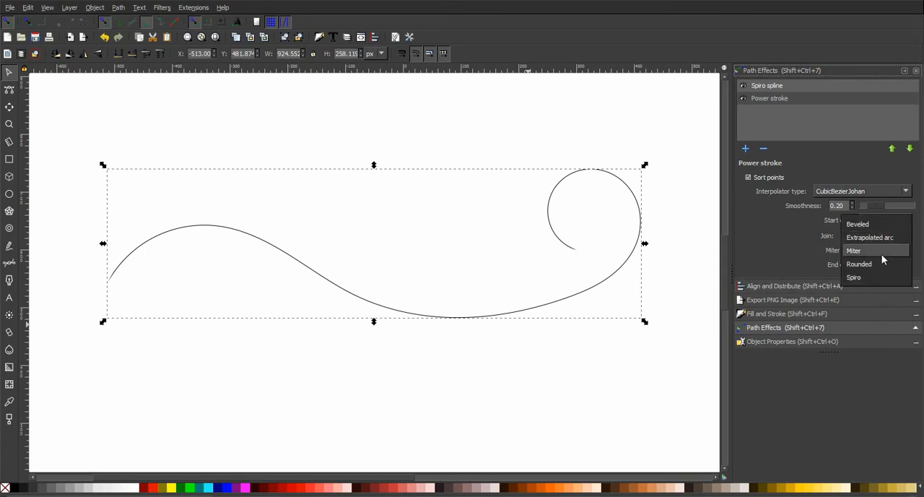
pyautogui.click(859, 264)
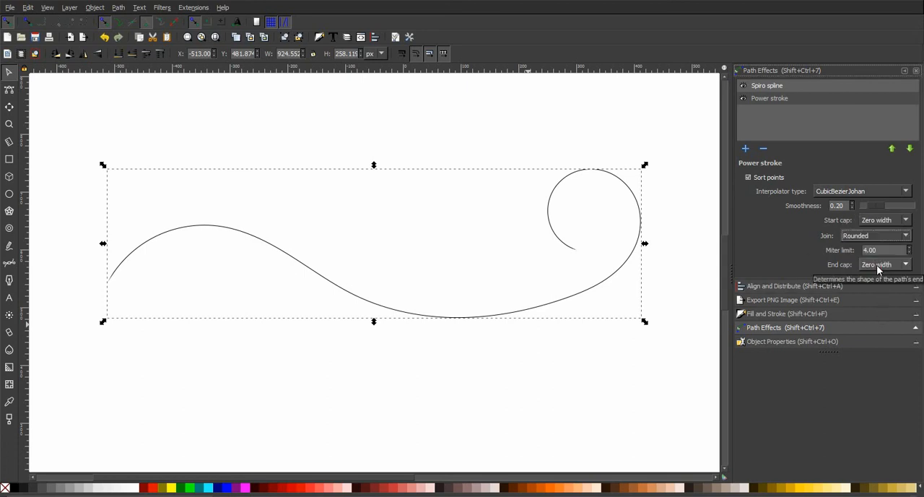
pyautogui.moveTo(758, 187)
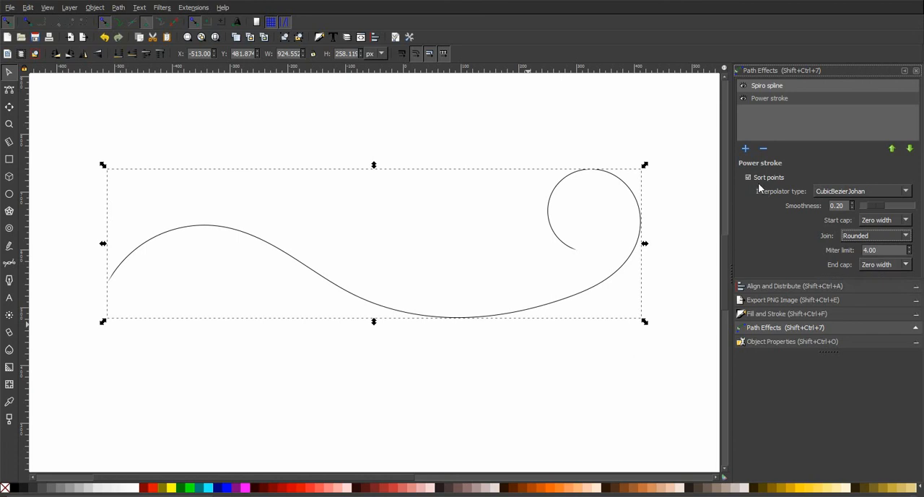
pyautogui.moveTo(296, 176)
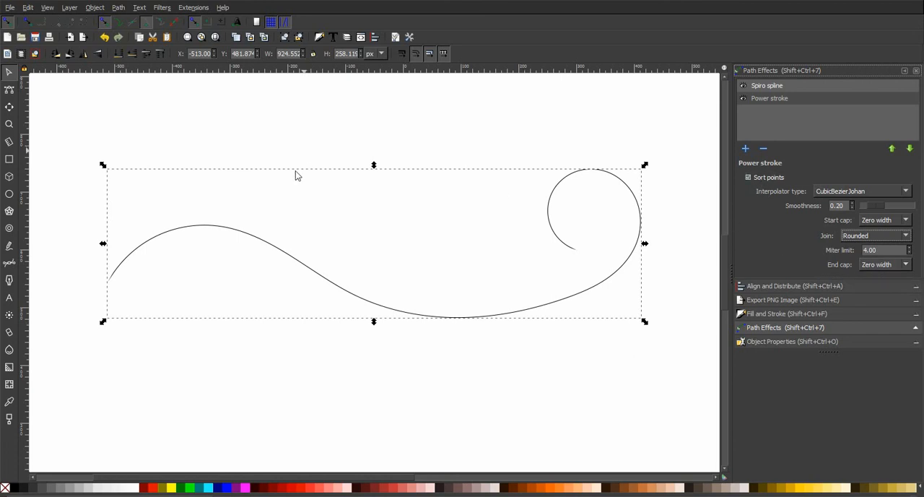
pyautogui.moveTo(315, 243)
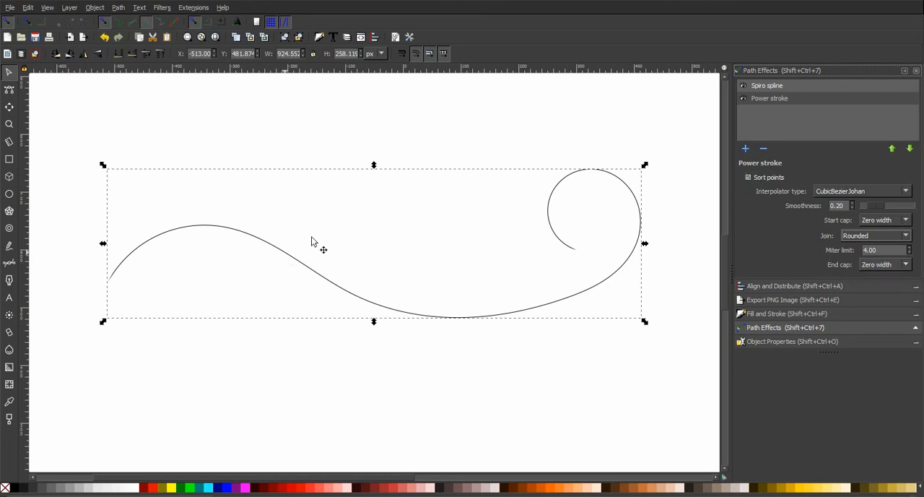
pyautogui.moveTo(112, 287)
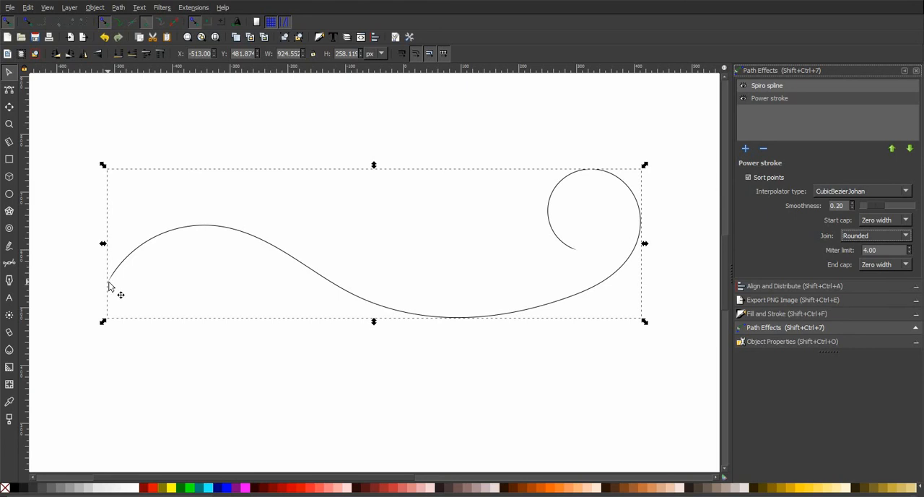
pyautogui.moveTo(10, 124)
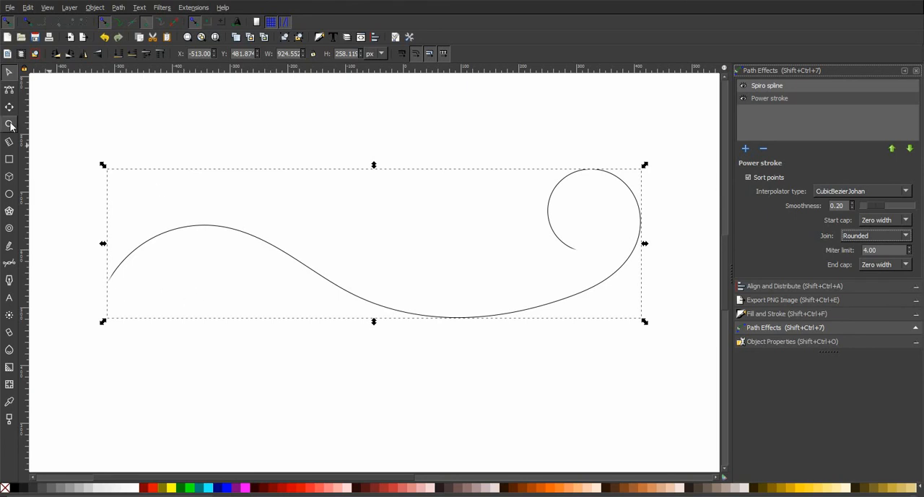
pyautogui.moveTo(29, 94)
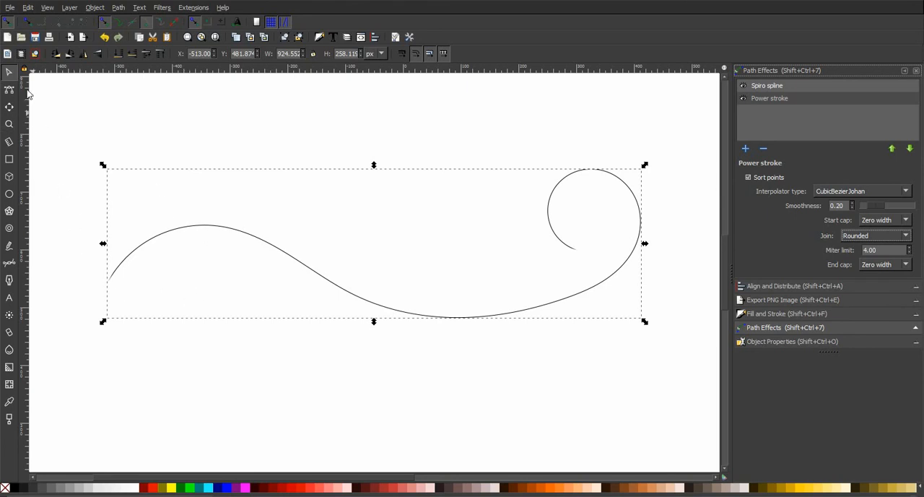
pyautogui.click(8, 90)
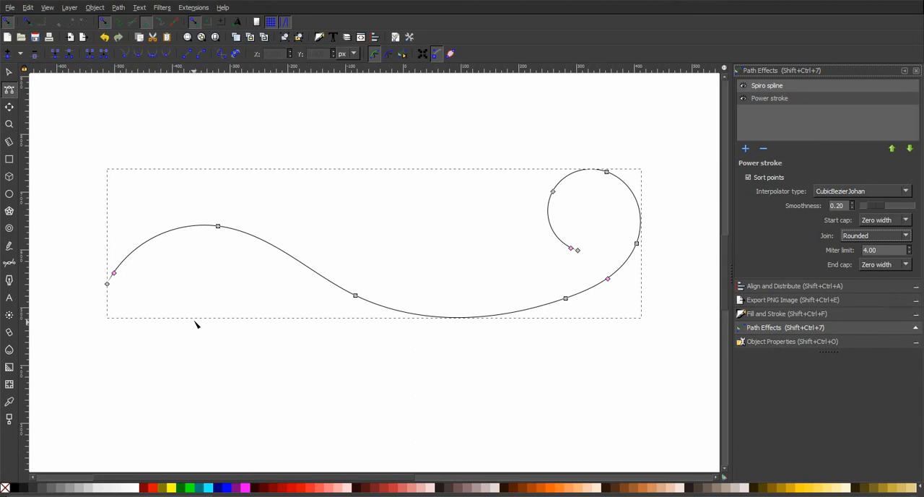
pyautogui.moveTo(137, 287)
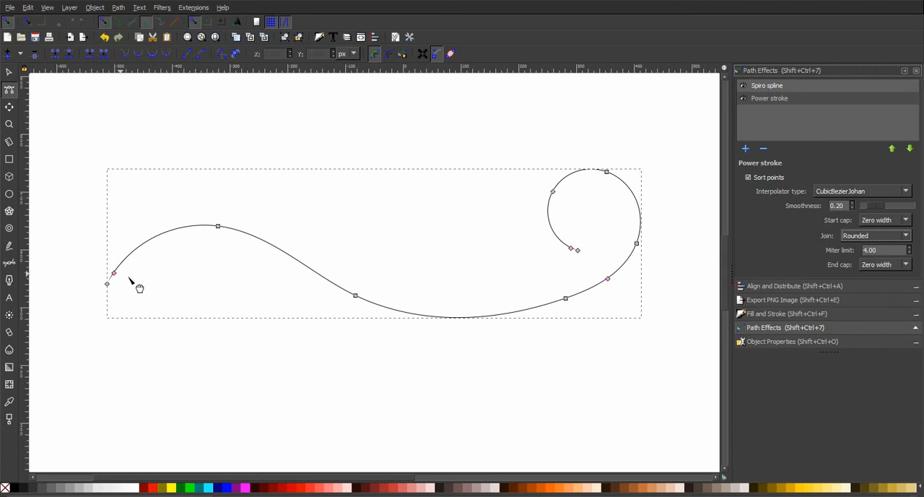
pyautogui.moveTo(621, 269)
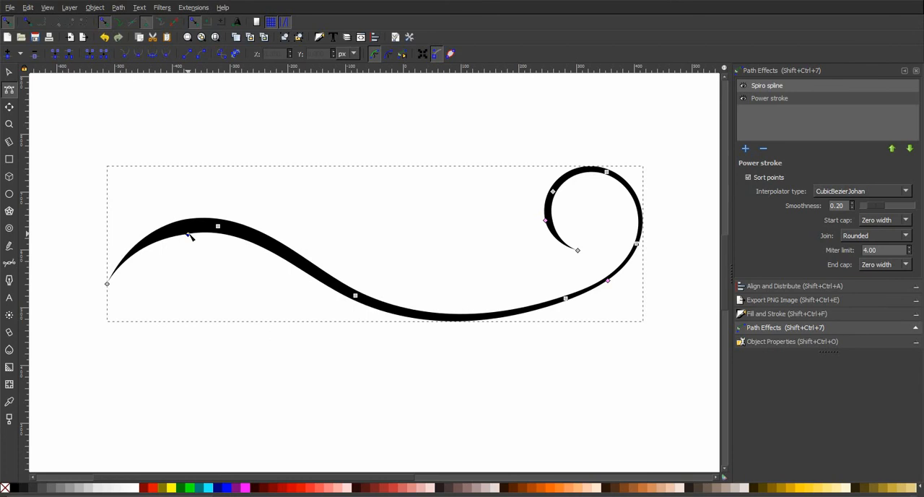
pyautogui.moveTo(271, 341)
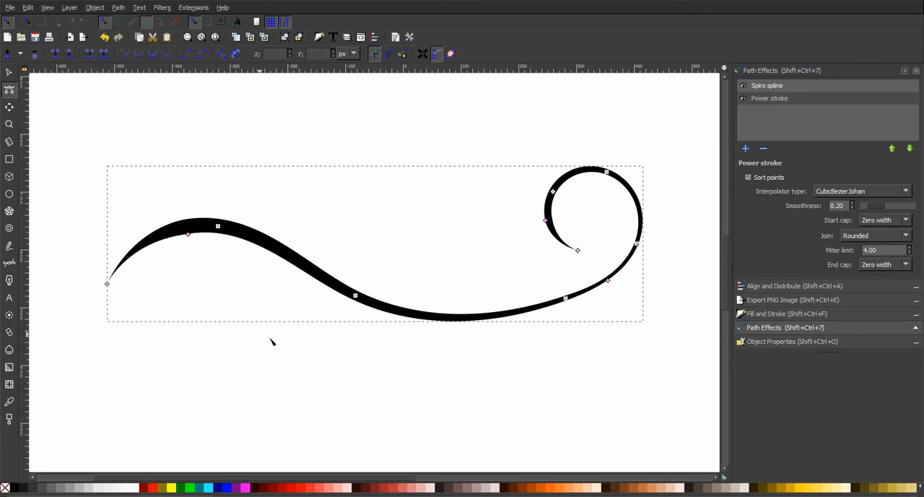
pyautogui.moveTo(191, 238)
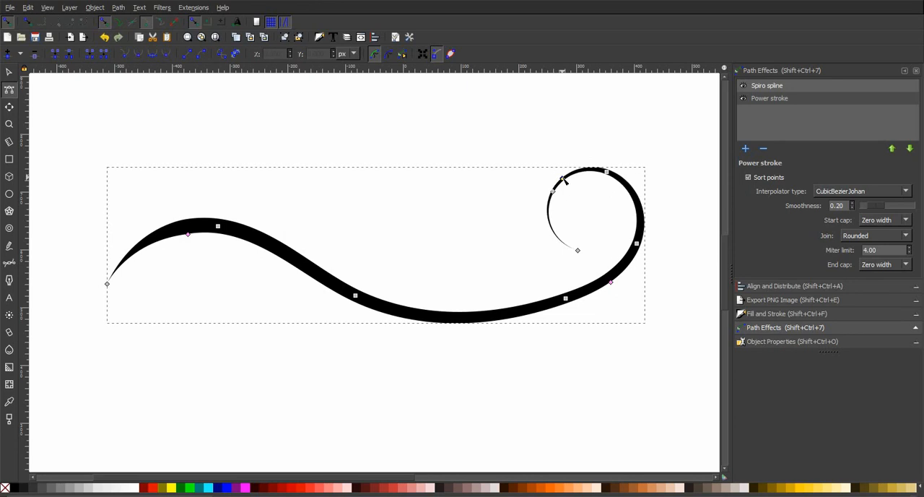
pyautogui.moveTo(191, 188)
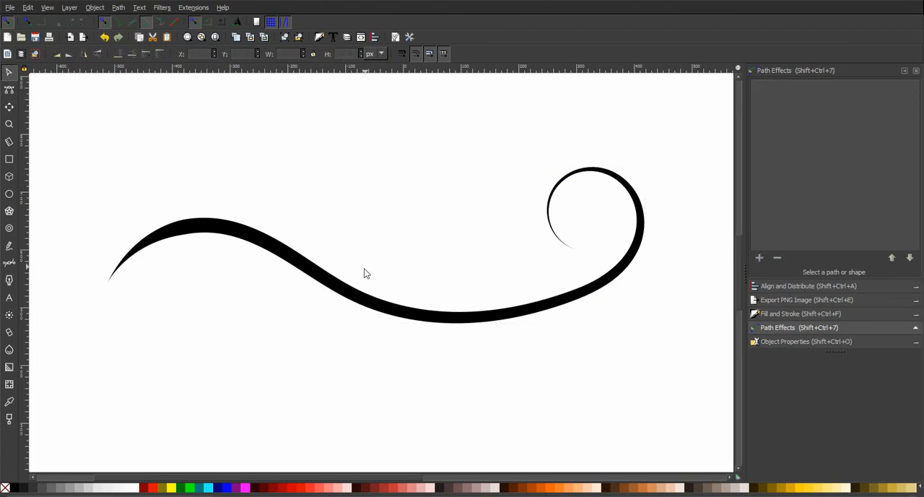
pyautogui.moveTo(396, 195)
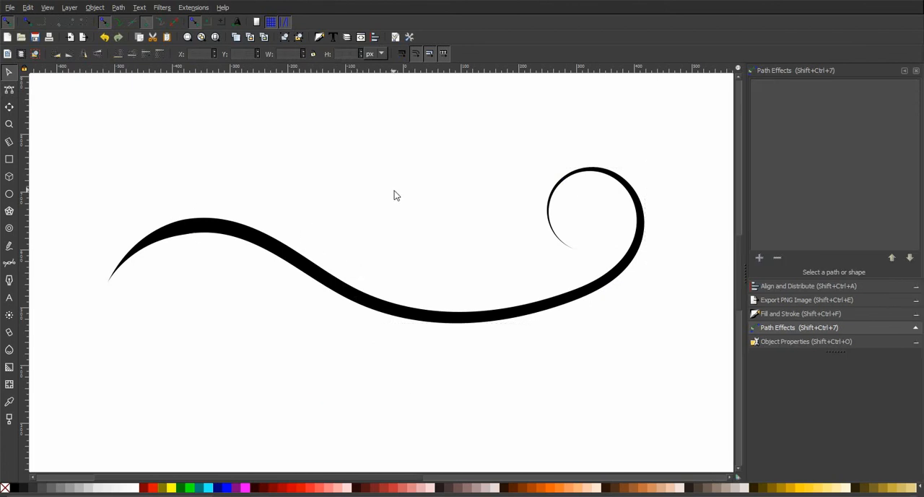
pyautogui.moveTo(365, 182)
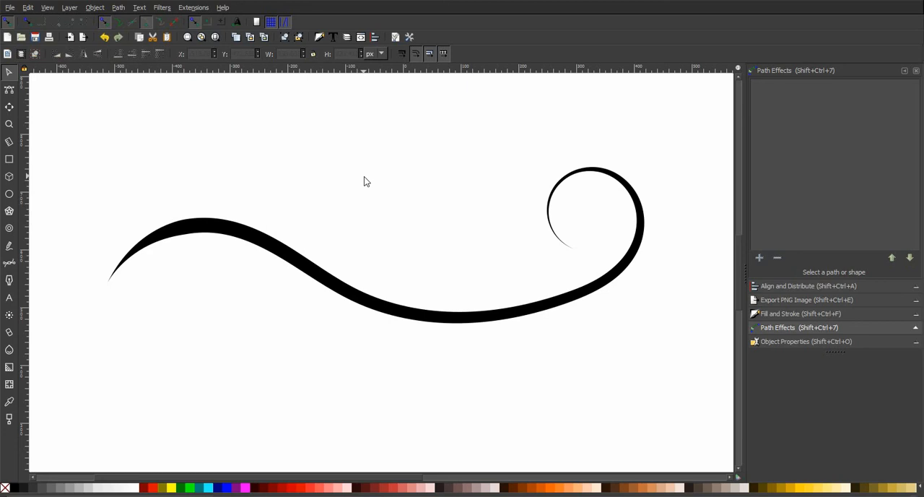